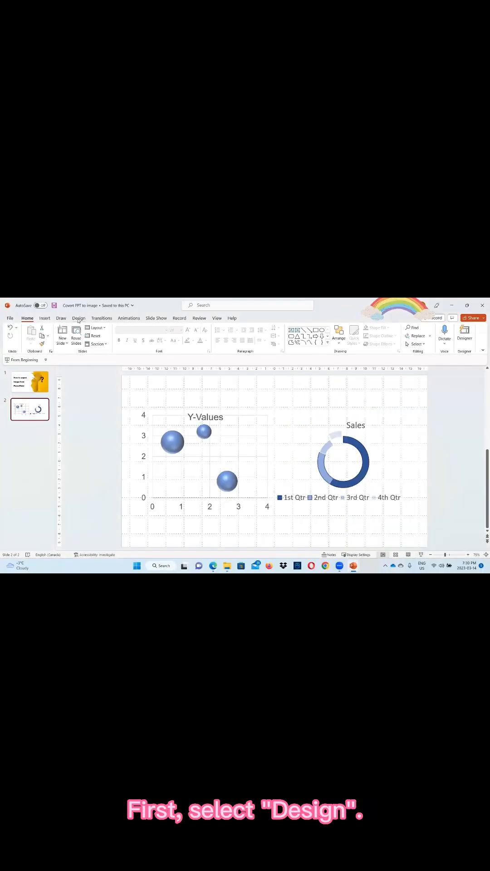
# Check the Slide Size options under Design, then go to the File backstage screen.
pyautogui.click(78, 318)
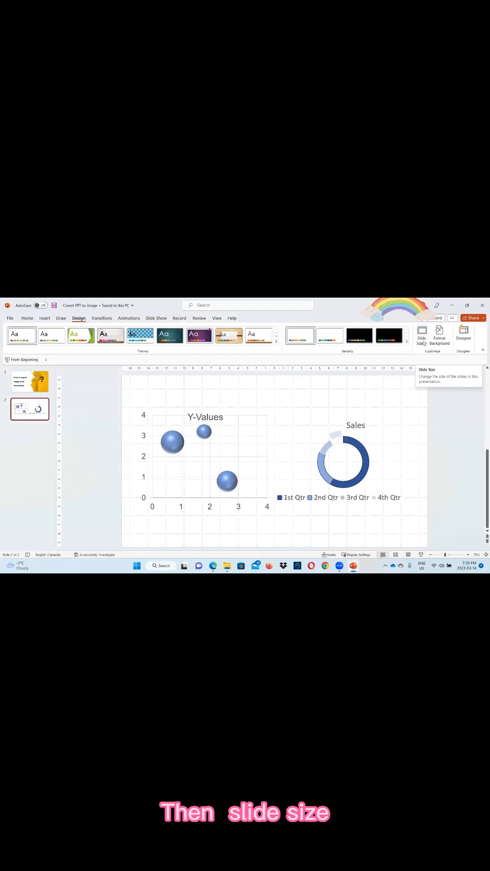
pyautogui.click(9, 317)
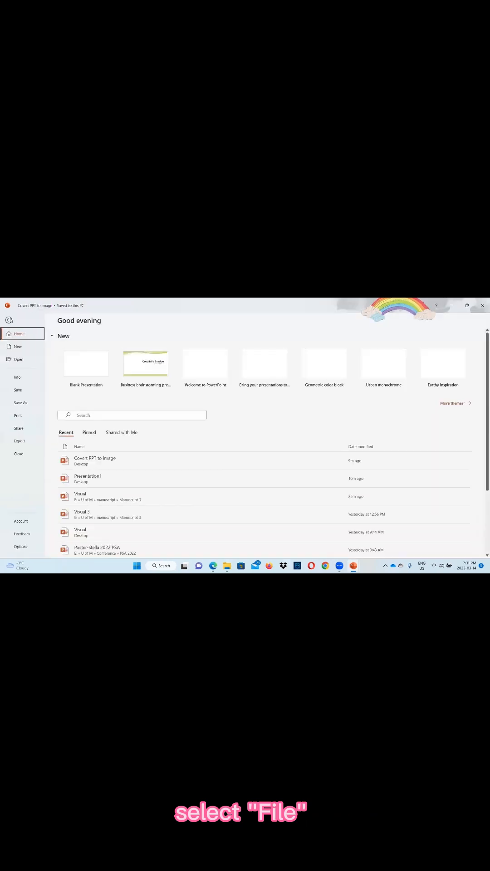
# Save the slide as an image file on the Desktop via Save As and an image Save as type.
pyautogui.click(21, 403)
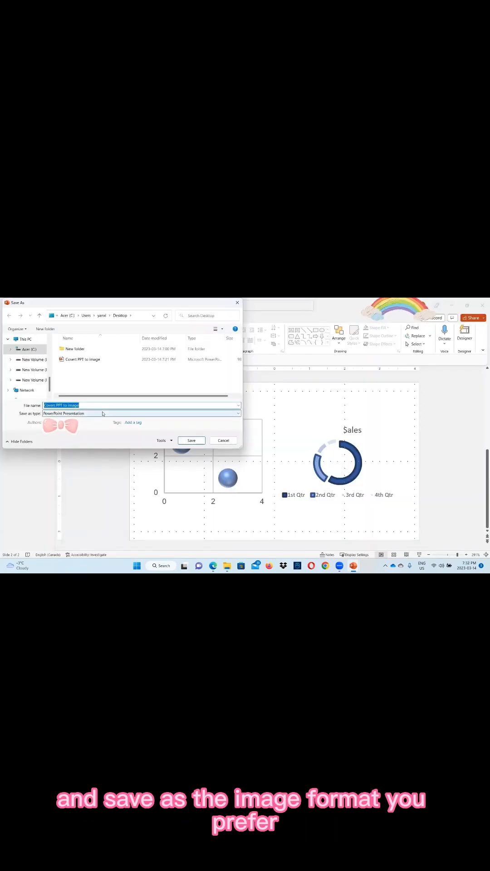
pyautogui.click(162, 441)
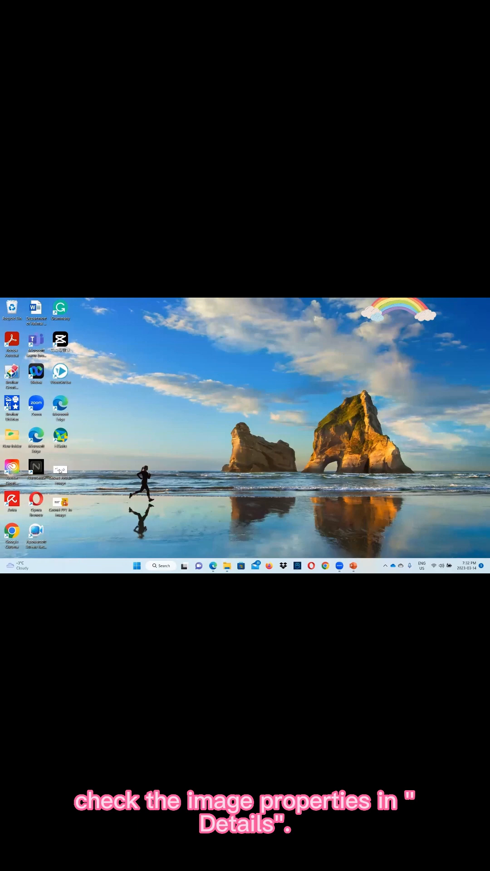
# Read 96 dpi in the exported image's Properties > Details, then launch regedit from Win+R.
pyautogui.rightClick(59, 338)
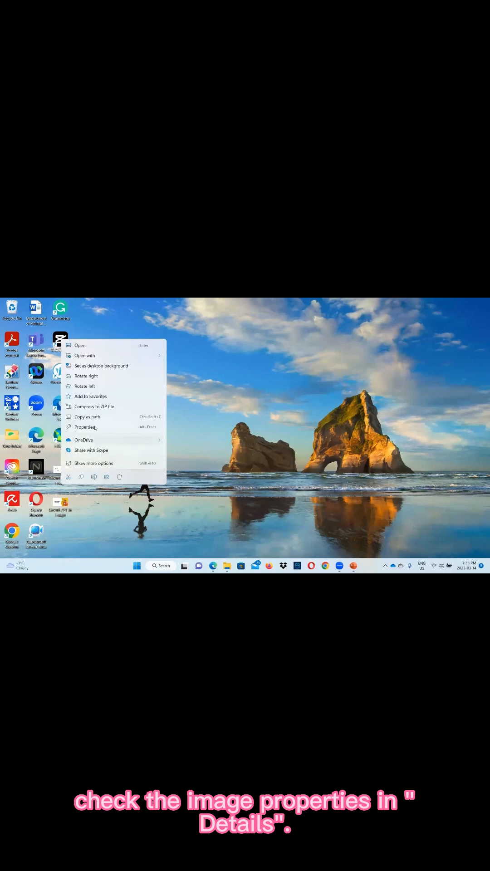
pyautogui.click(85, 428)
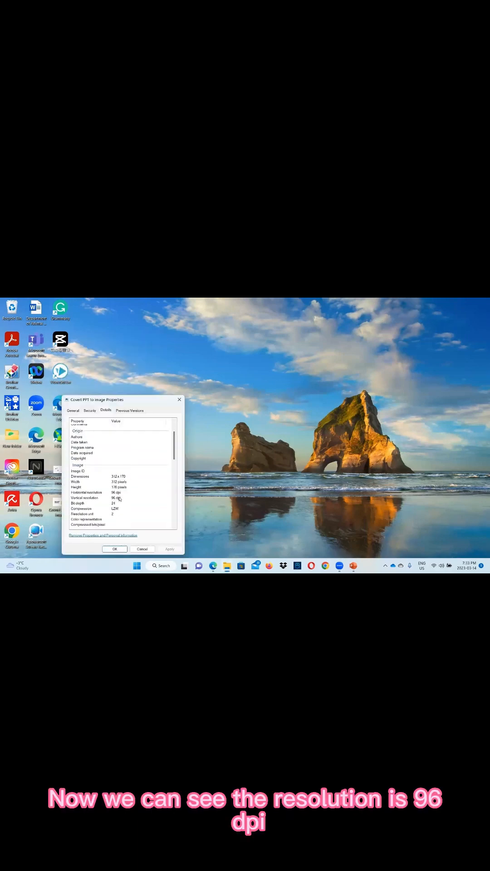
pyautogui.click(114, 549)
pyautogui.write('regedit')
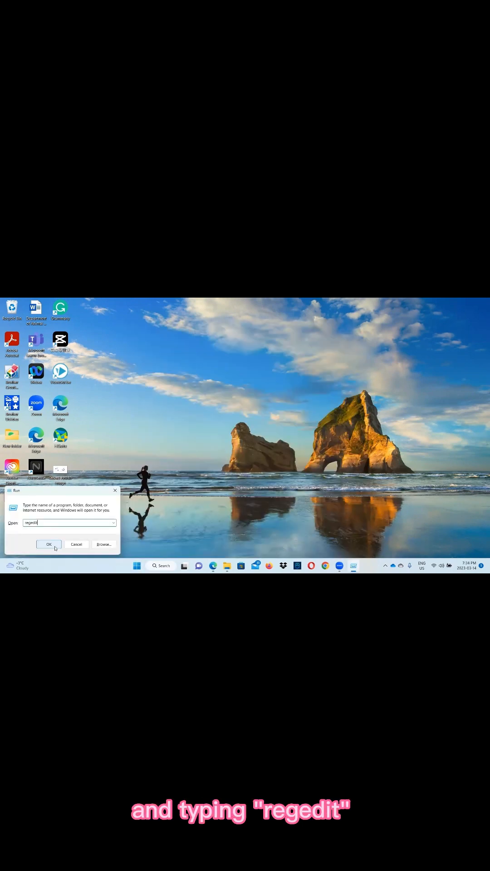
pyautogui.click(48, 544)
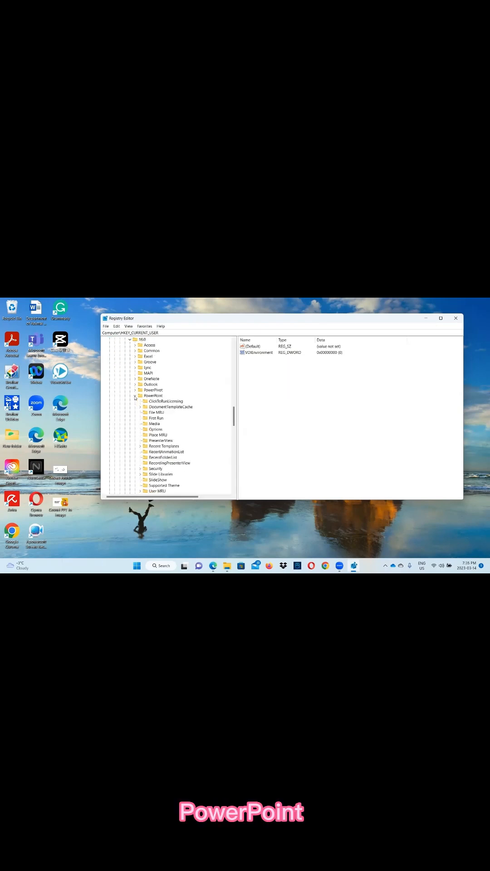
# Create DWORD ExportBitmapResolution under PowerPoint's Options key and edit it as Decimal.
pyautogui.rightClick(155, 413)
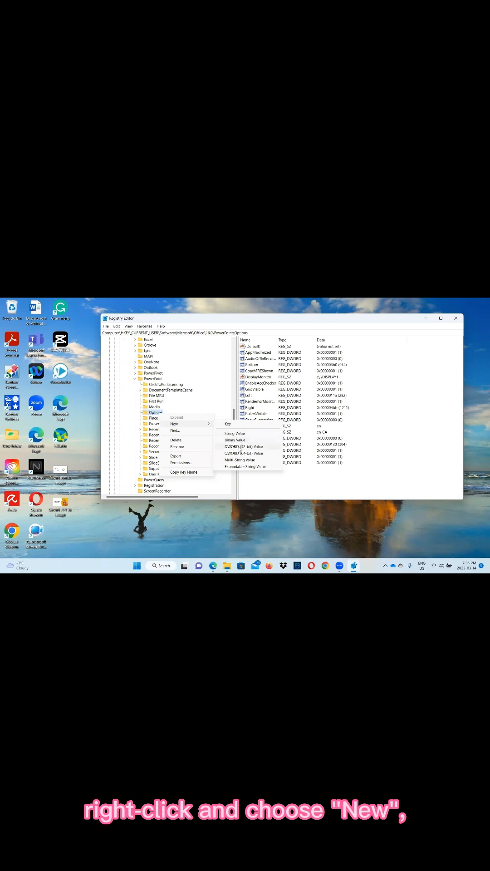
pyautogui.click(243, 446)
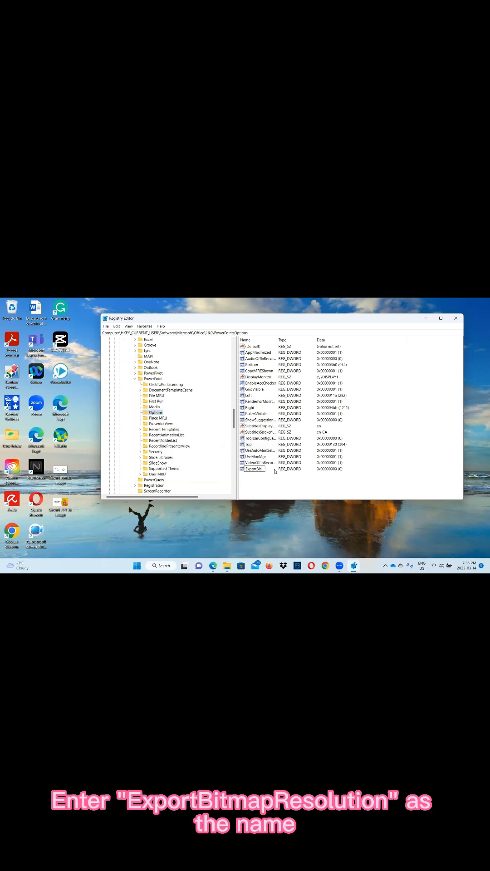
pyautogui.write('ExportBitmapResolution')
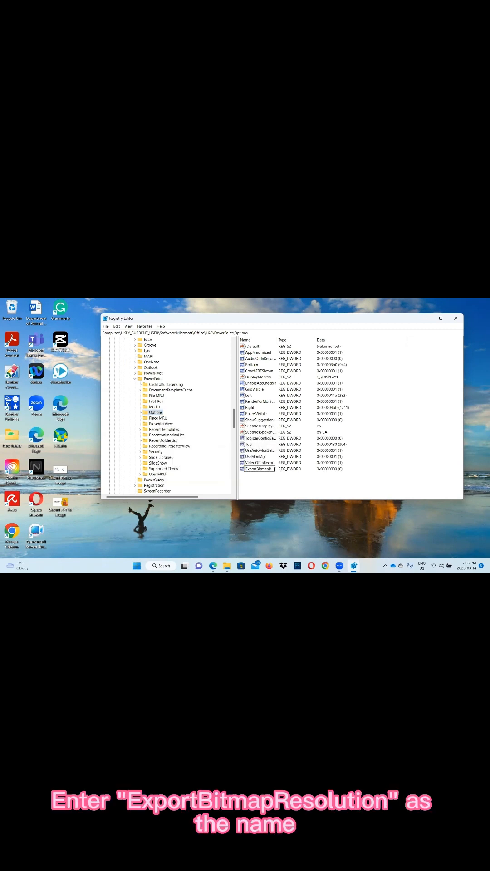
pyautogui.doubleClick(257, 468)
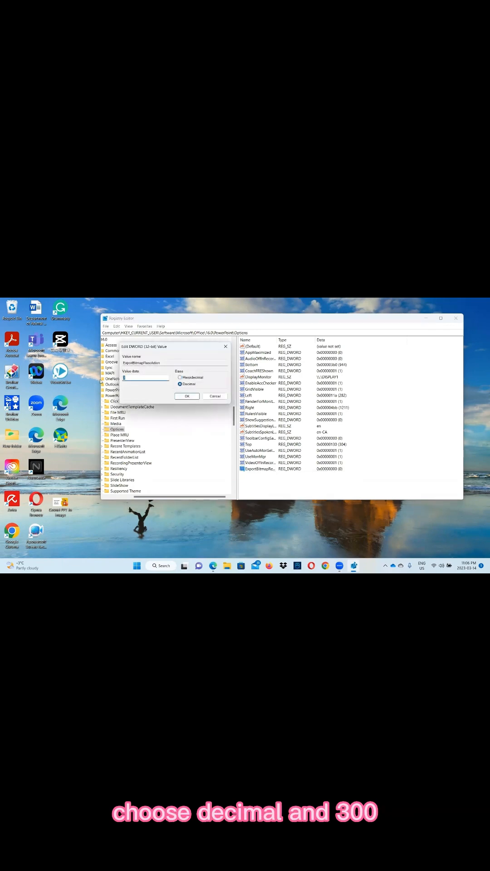